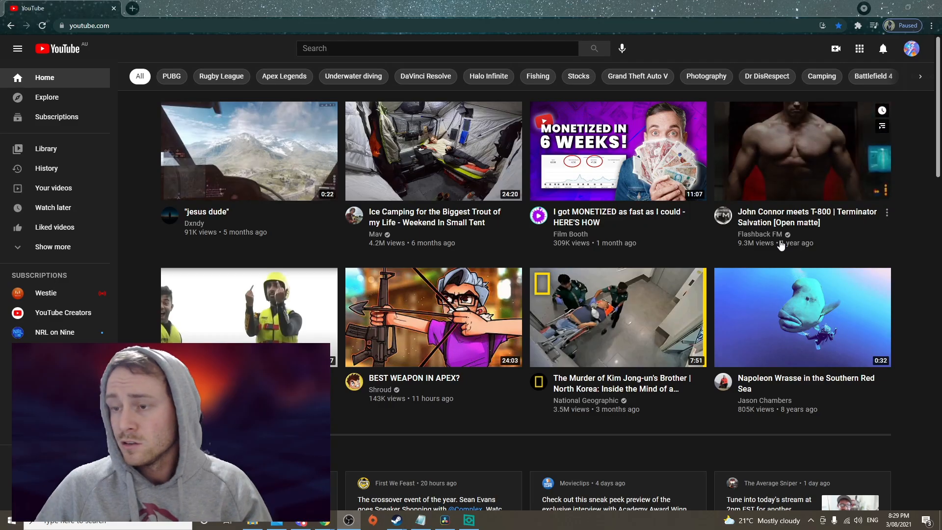
mouse_move(835, 49)
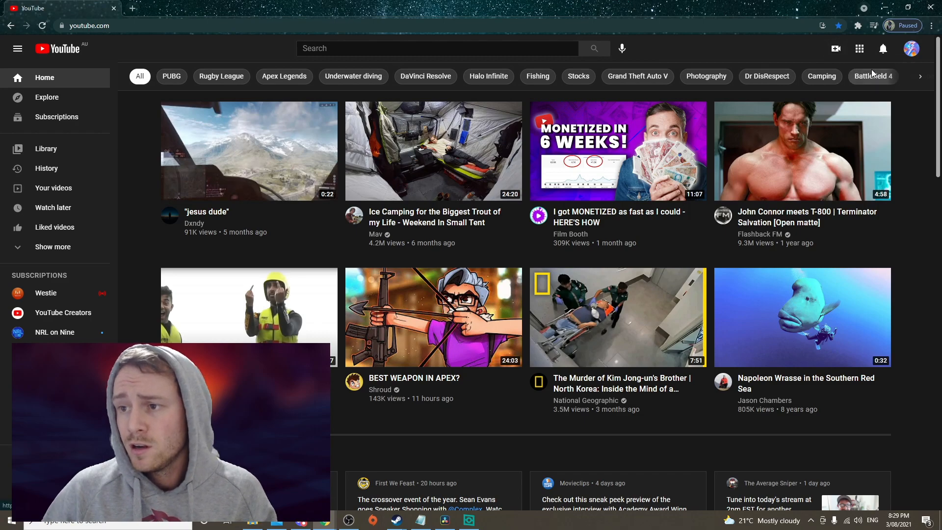
- Start a new upload and choose the ep7 clip from the Pubg > Shorts folder
left_click(834, 49)
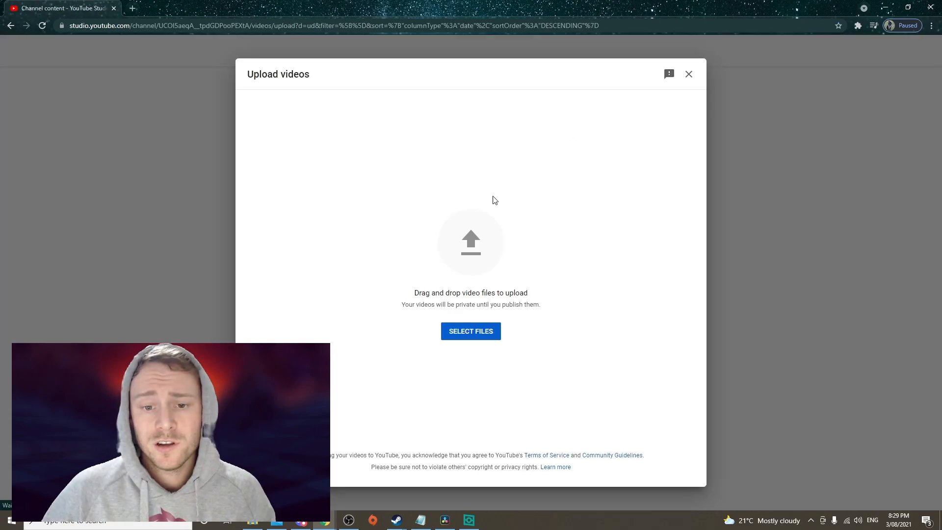
left_click(470, 331)
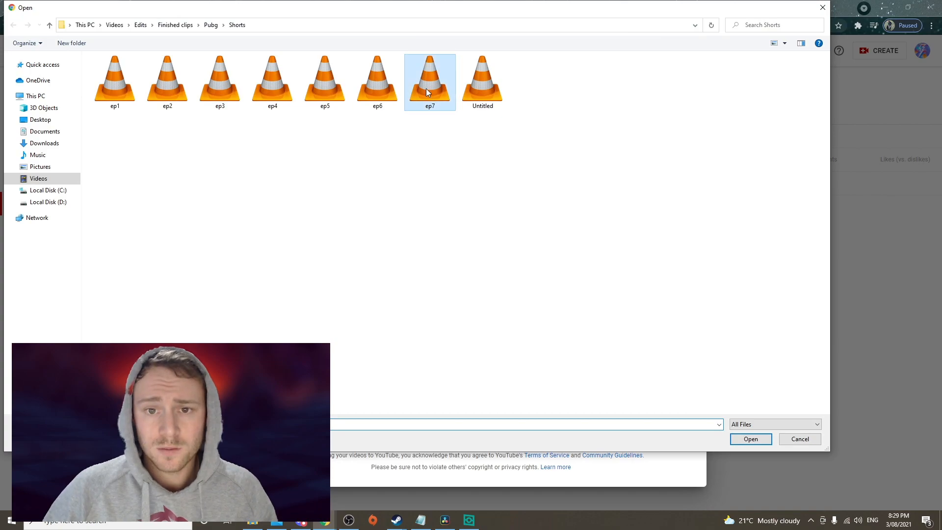
left_click(799, 438)
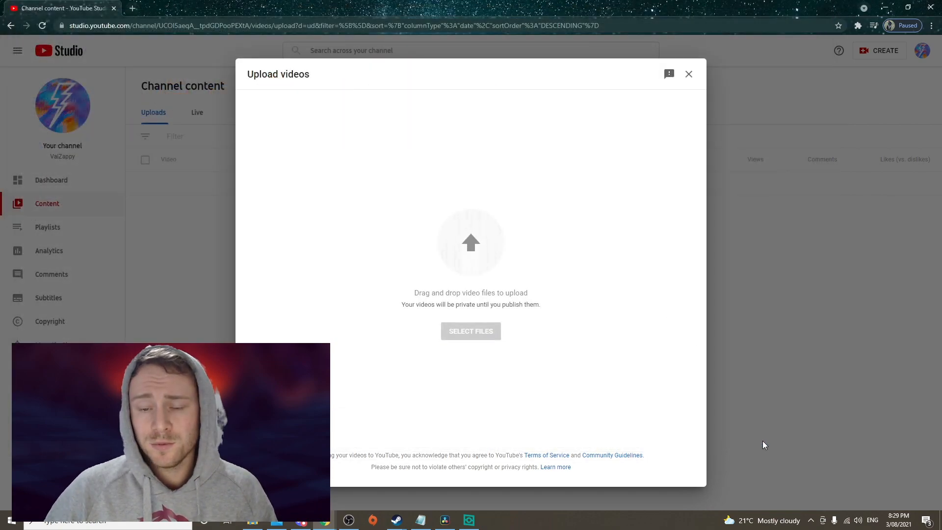
mouse_move(531, 271)
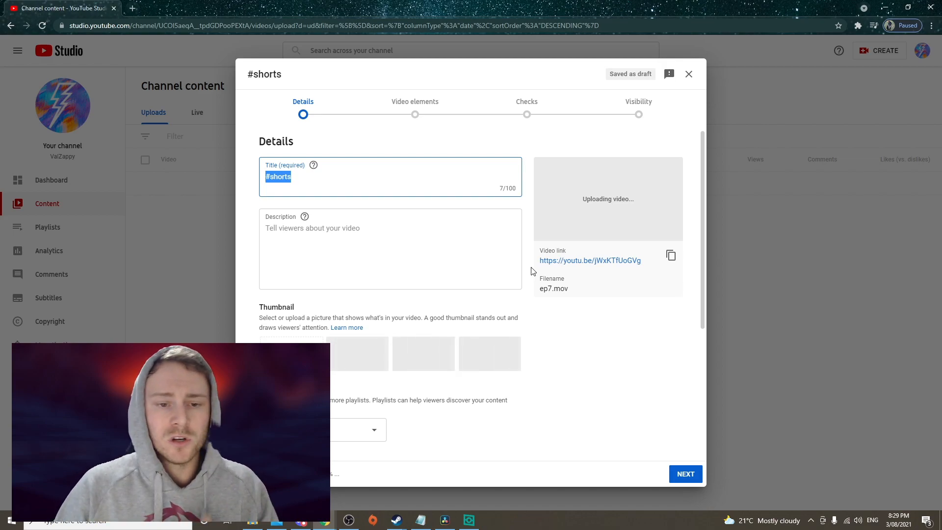
mouse_move(564, 268)
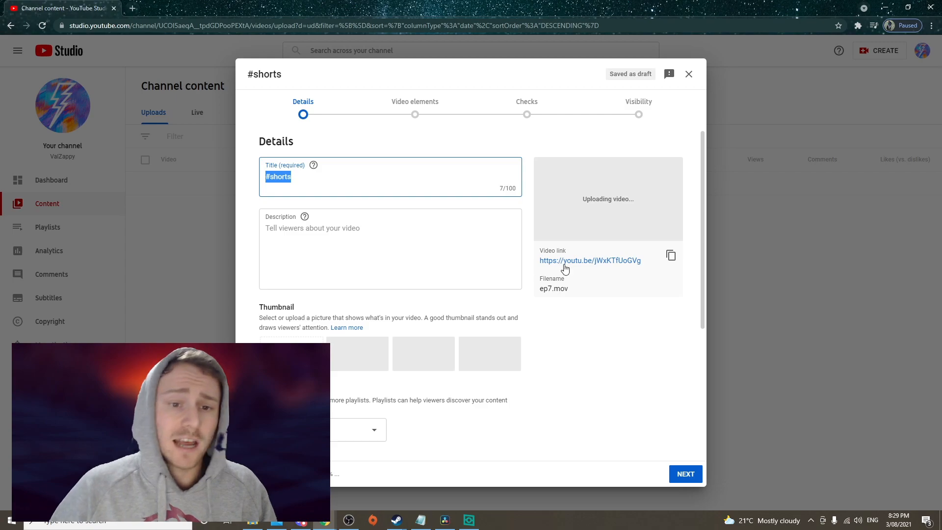
- Set the ep7.mov video's title to #shorts on the Details step
left_click(341, 176)
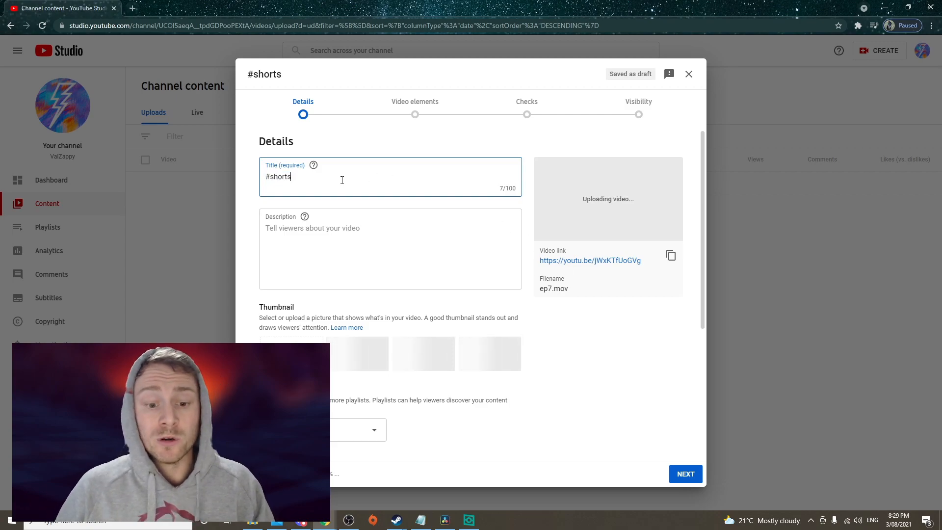